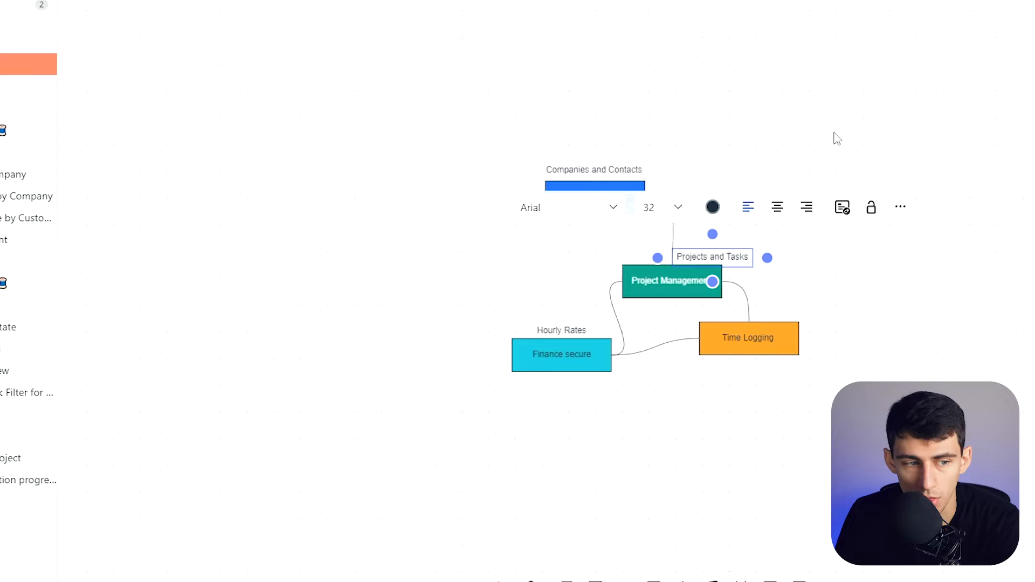
mouse_move(669, 296)
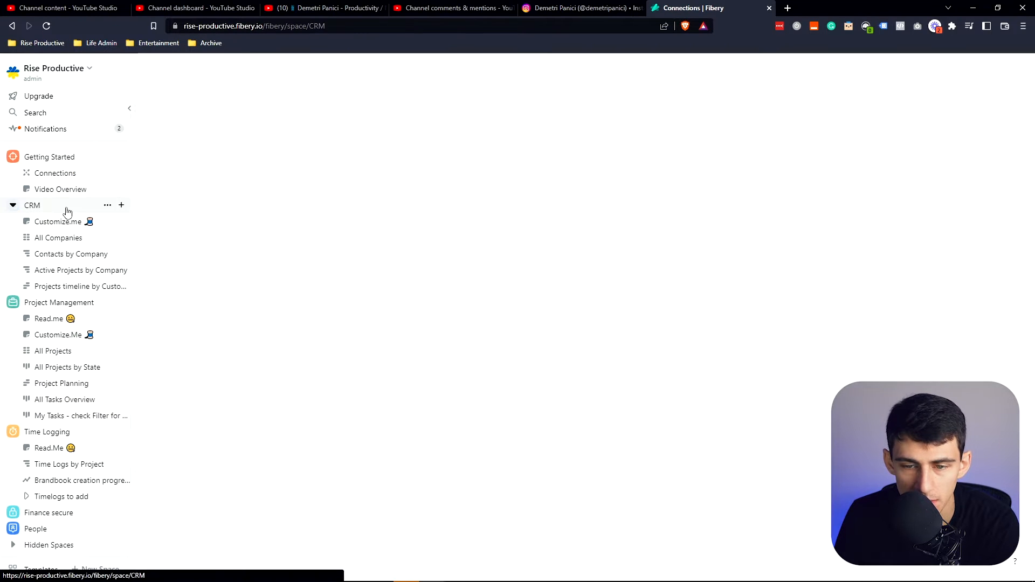
- Browse the CRM Contact database, then the Project Management Project database out to its Rates column
click(31, 205)
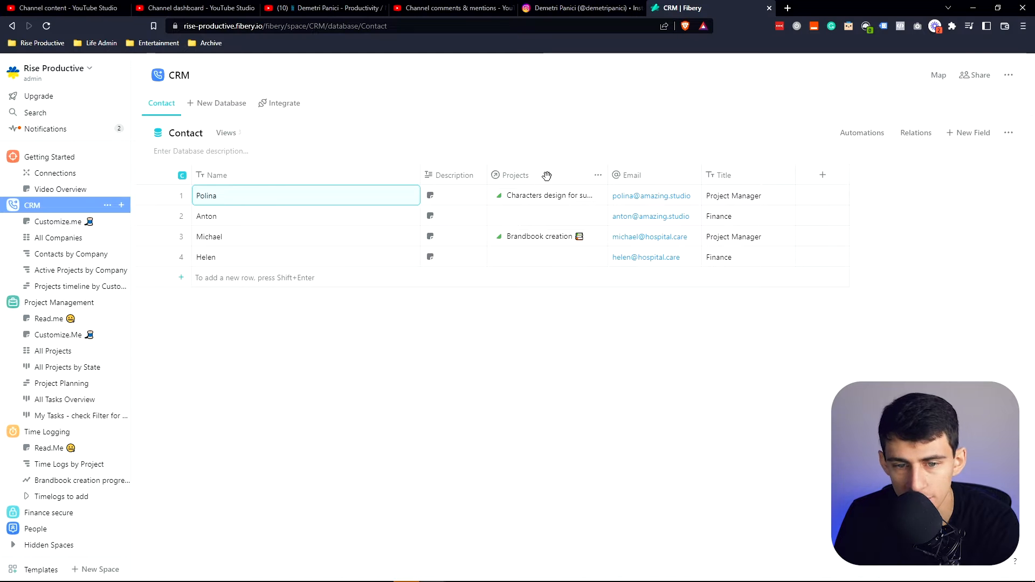
click(49, 156)
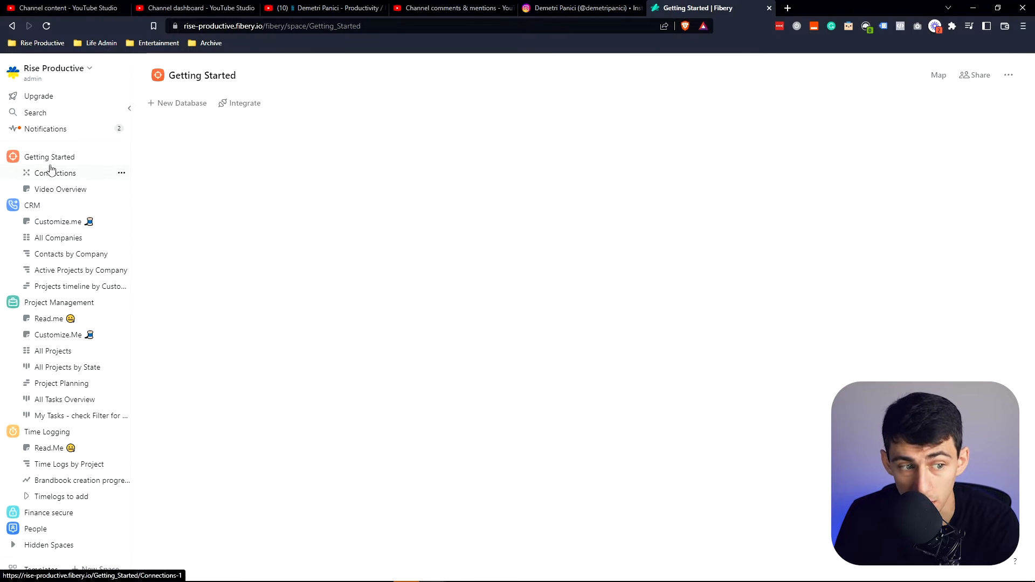
click(55, 173)
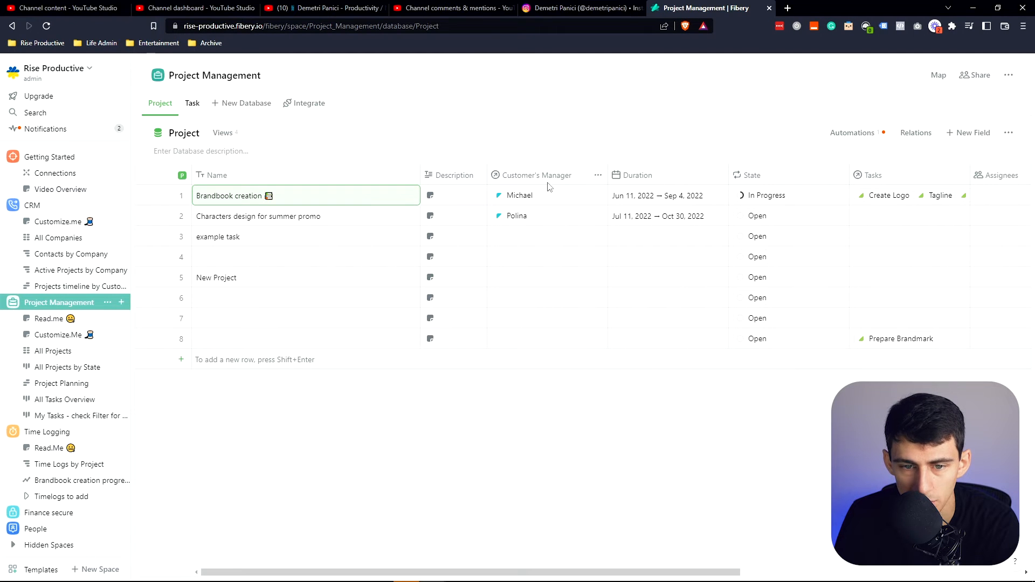
scroll(right, 3)
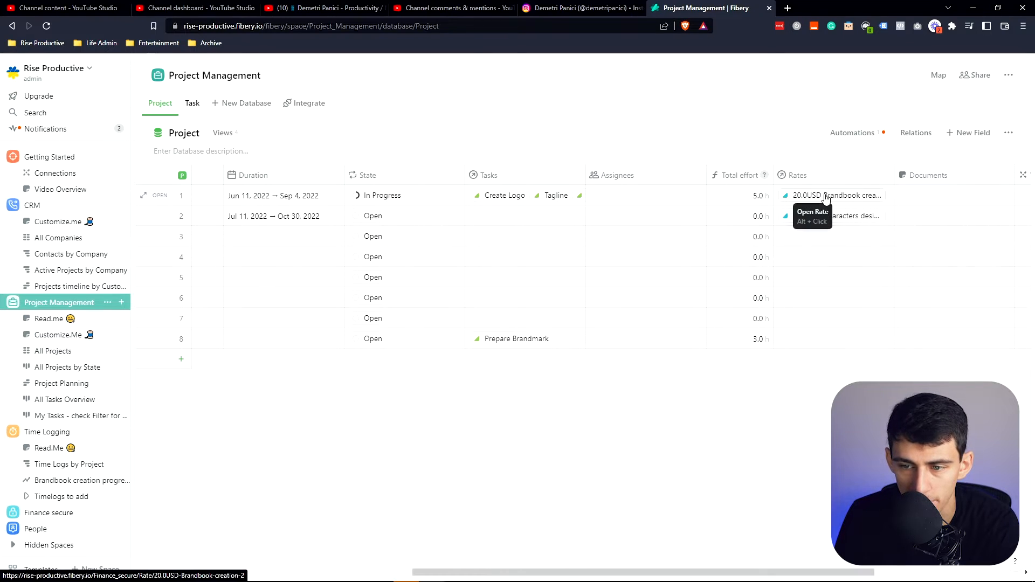
- Browse the Time Logging Time Log database, then land on the Finance secure space's Rate database
click(48, 157)
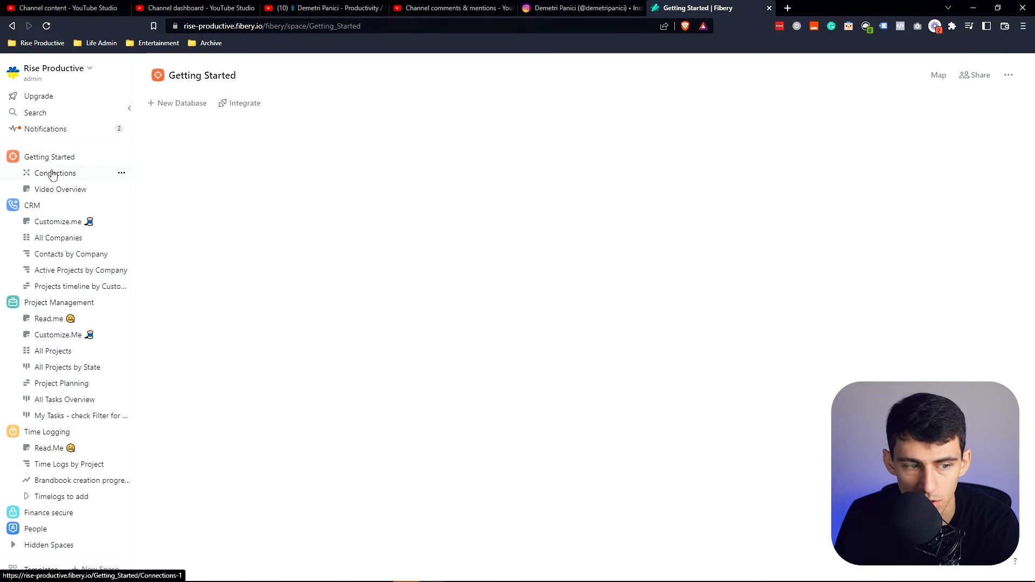
click(46, 431)
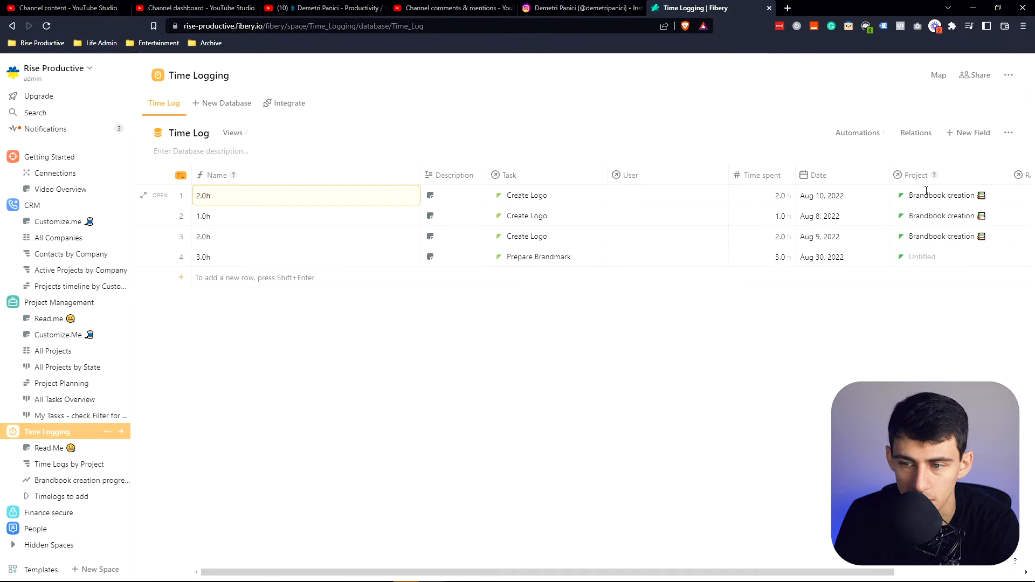
click(55, 172)
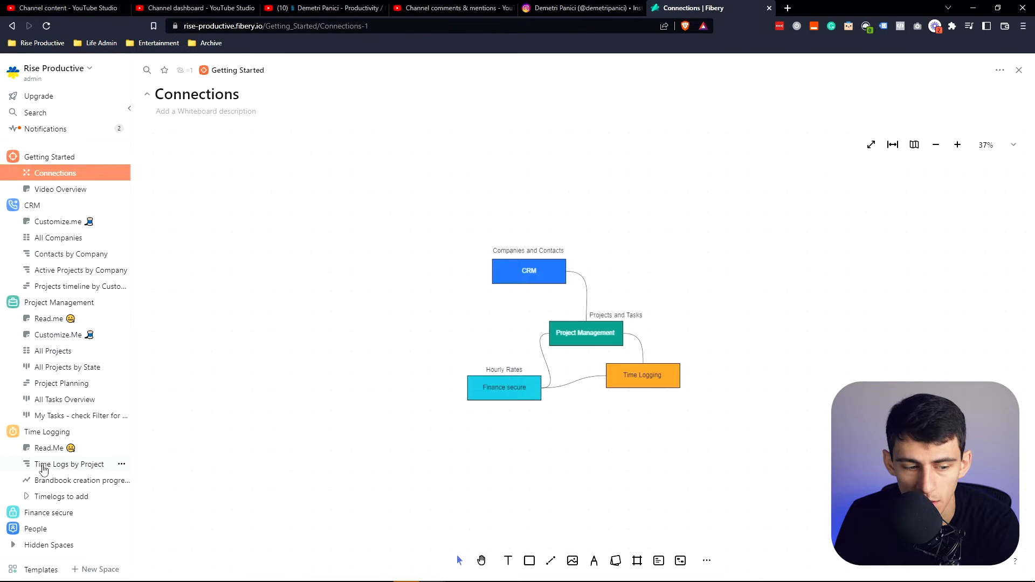
click(49, 512)
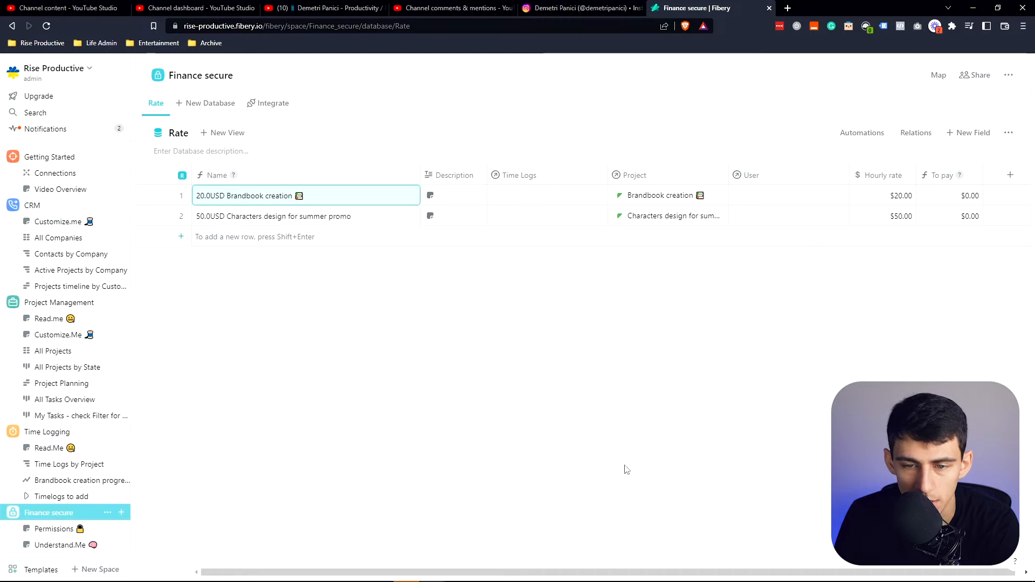
mouse_move(48, 157)
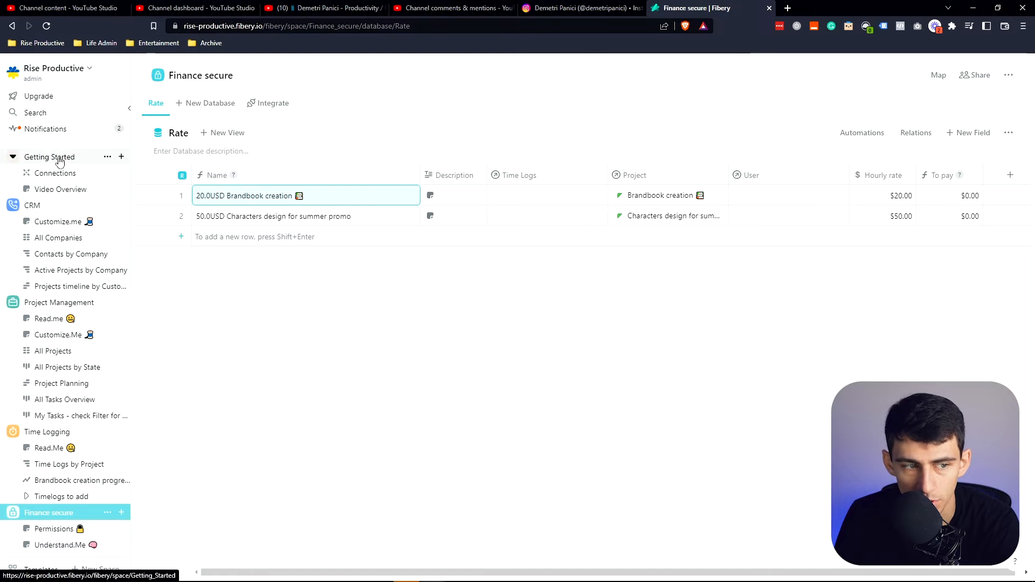
- Show the All Projects by State board grouped into Open, In Progress and Done
click(55, 172)
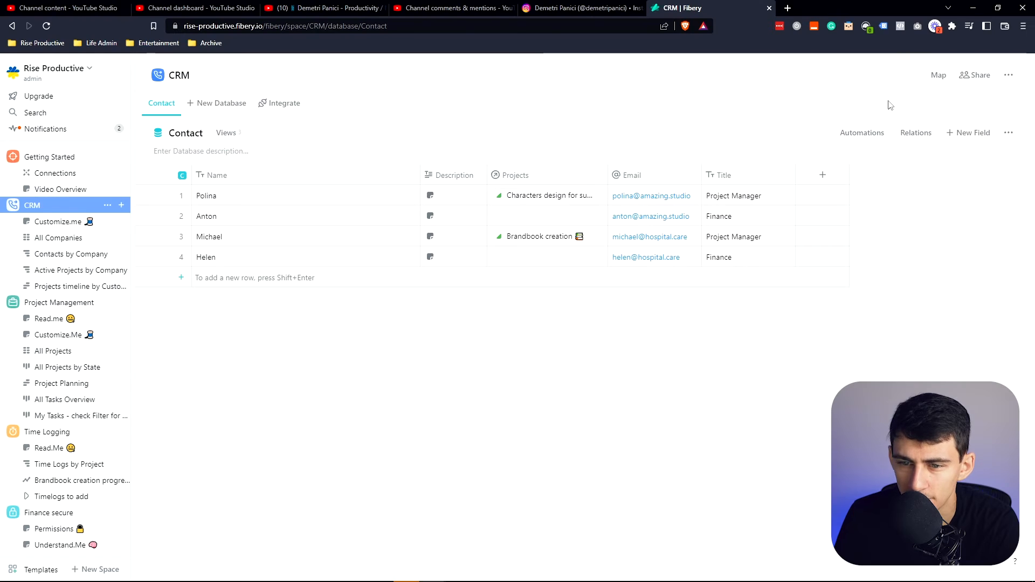
mouse_move(61, 278)
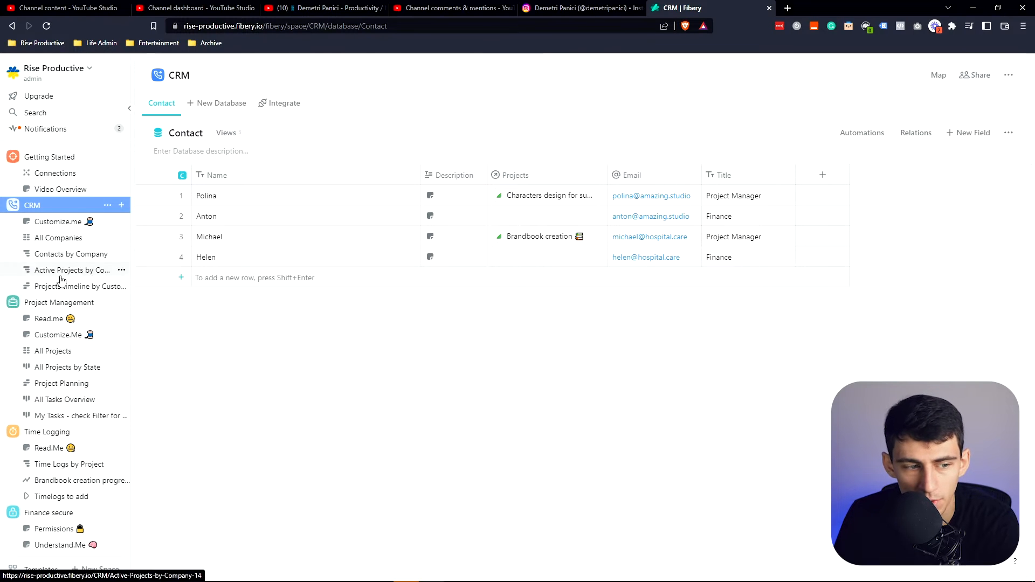
click(67, 366)
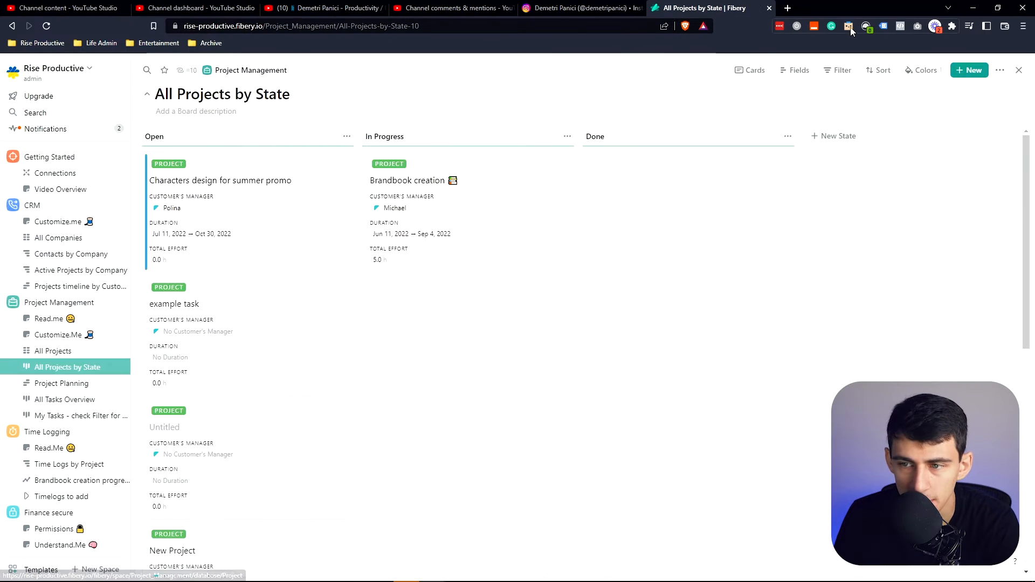